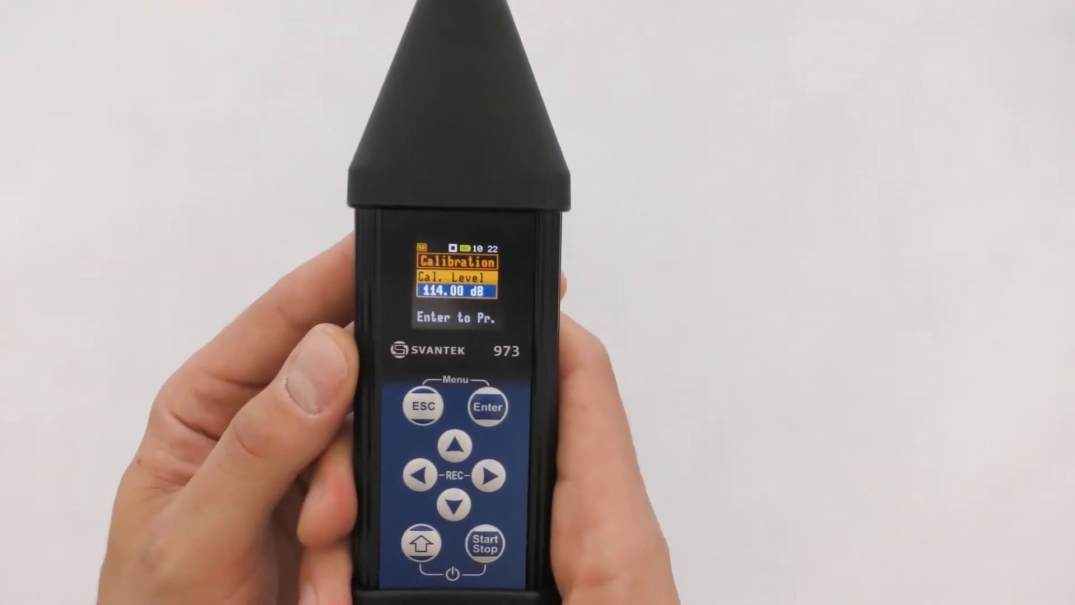
# Step: Start calibration at the 114.00 dB level, beginning the 3-second delay countdown
pyautogui.click(488, 406)
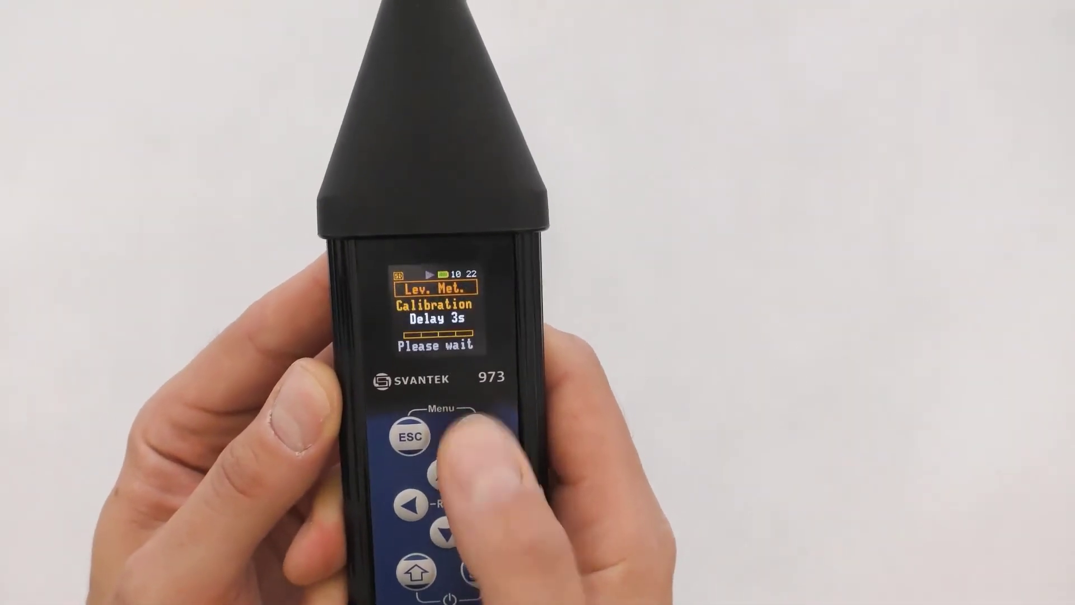